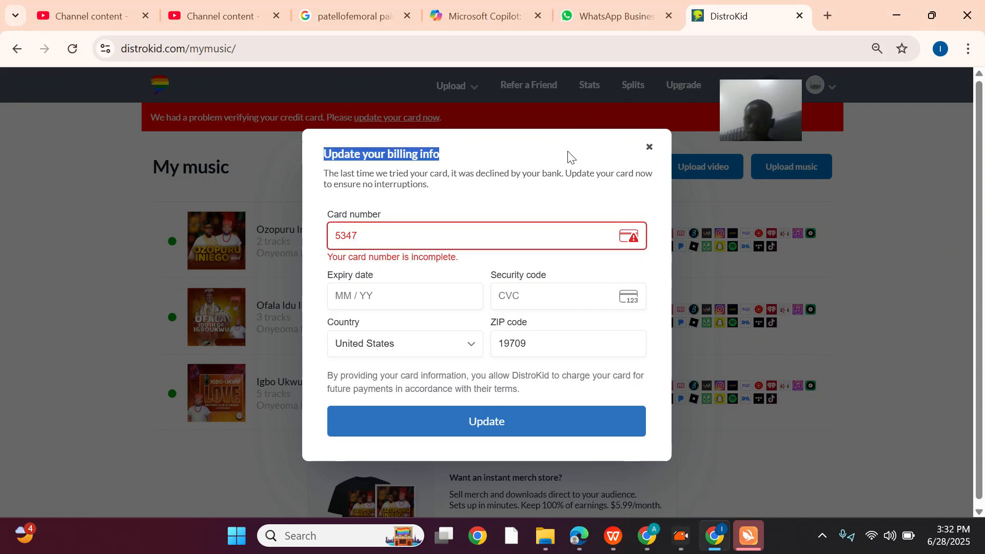
Step: Dismiss the 'Update your billing info' popup so the My Music list is visible
left_click(649, 147)
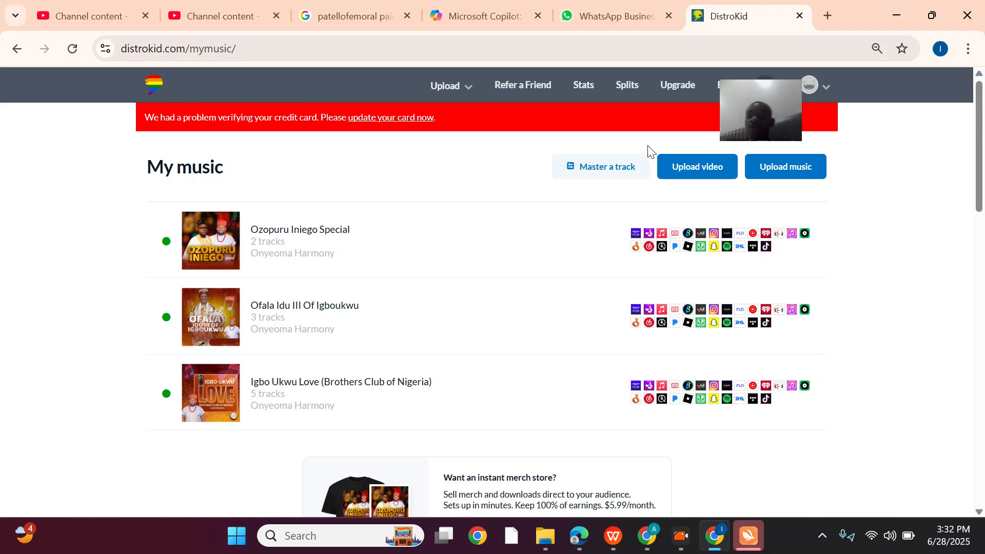
mouse_move(440, 183)
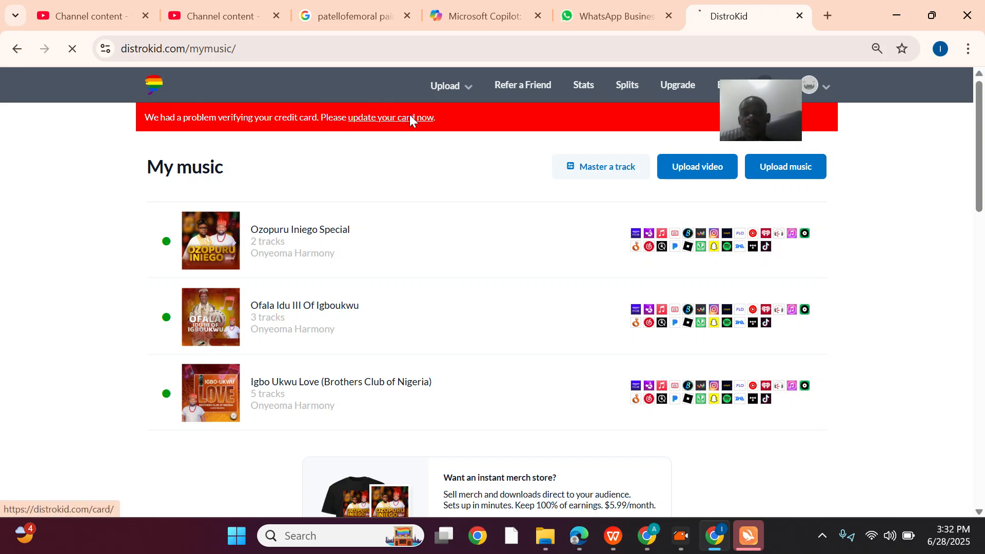
left_click(390, 117)
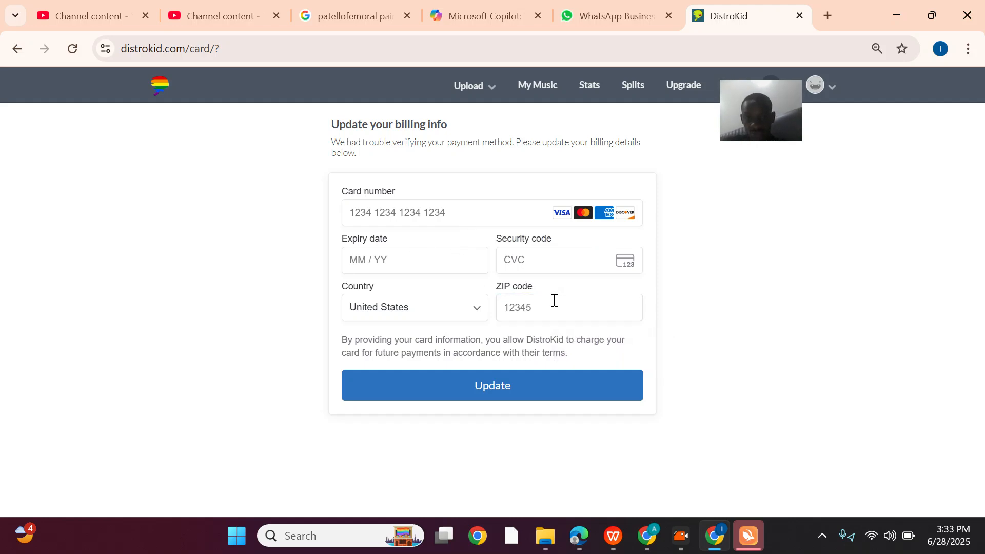
type("197")
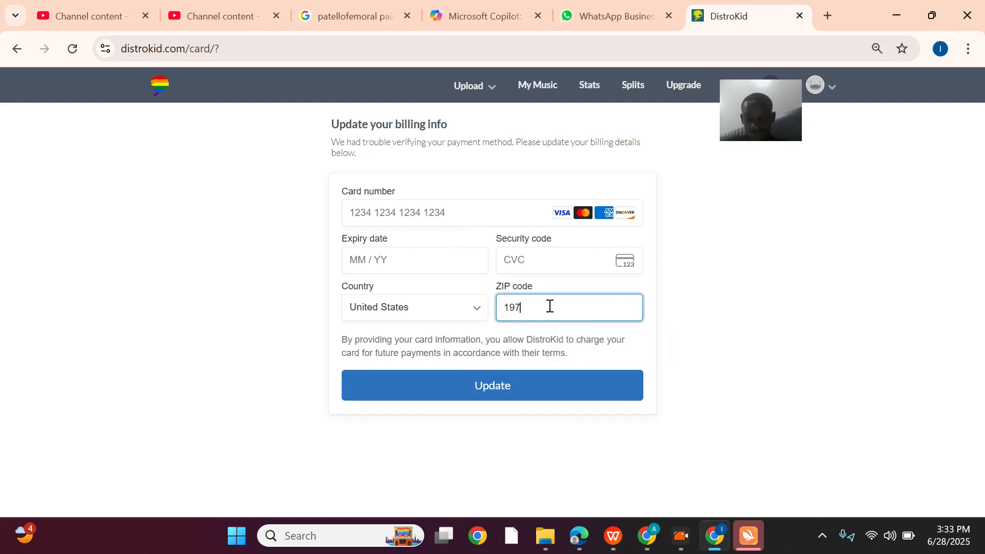
left_click(414, 259)
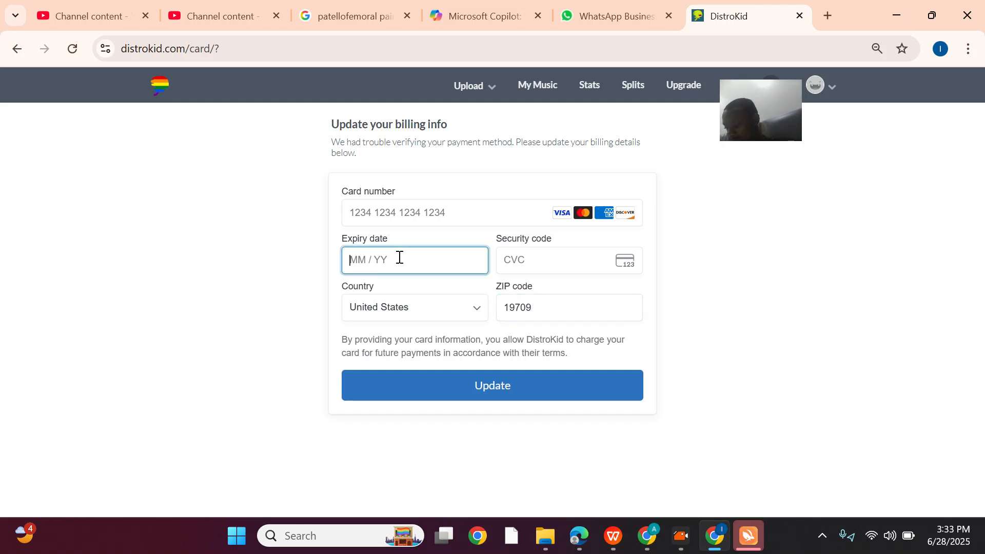
type("05 / 28")
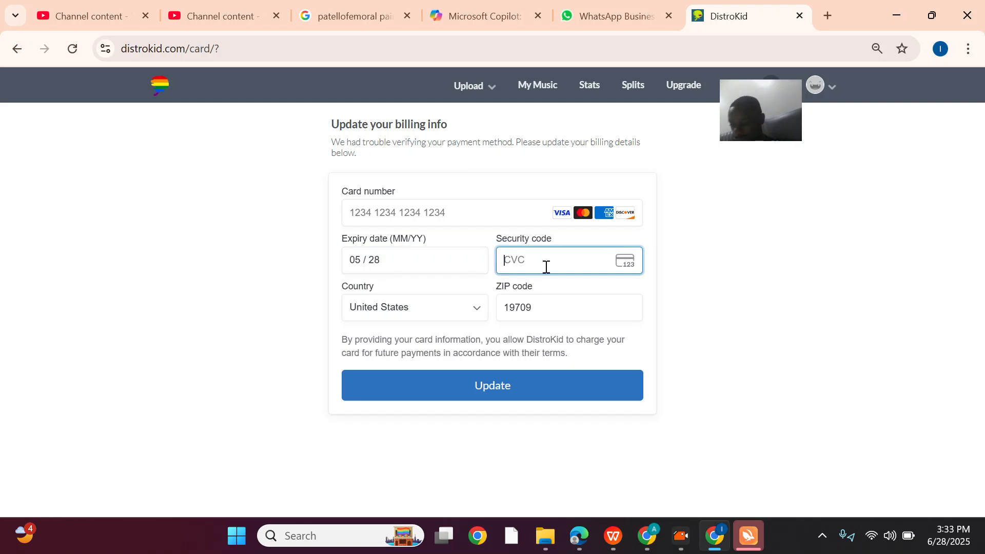
type("154")
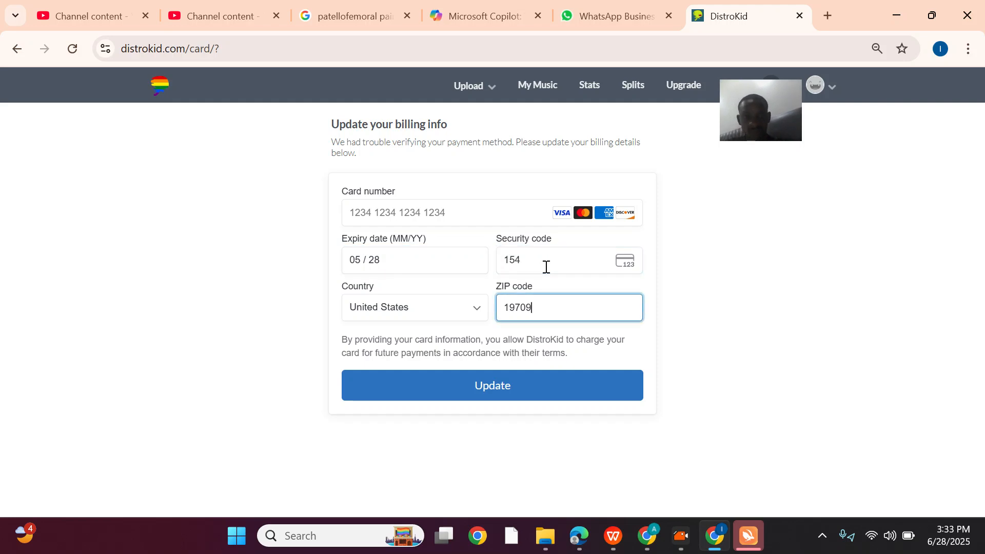
left_click(432, 212)
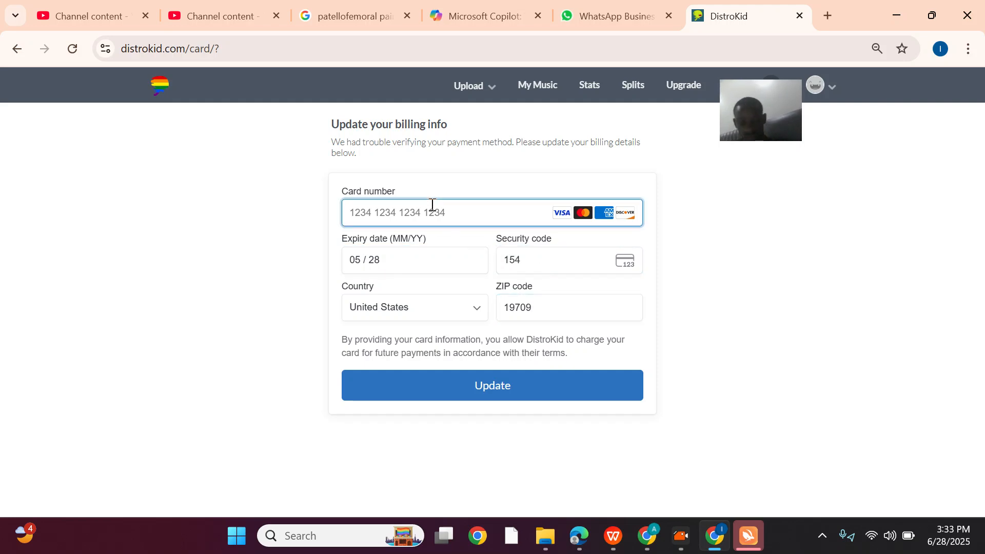
type("5")
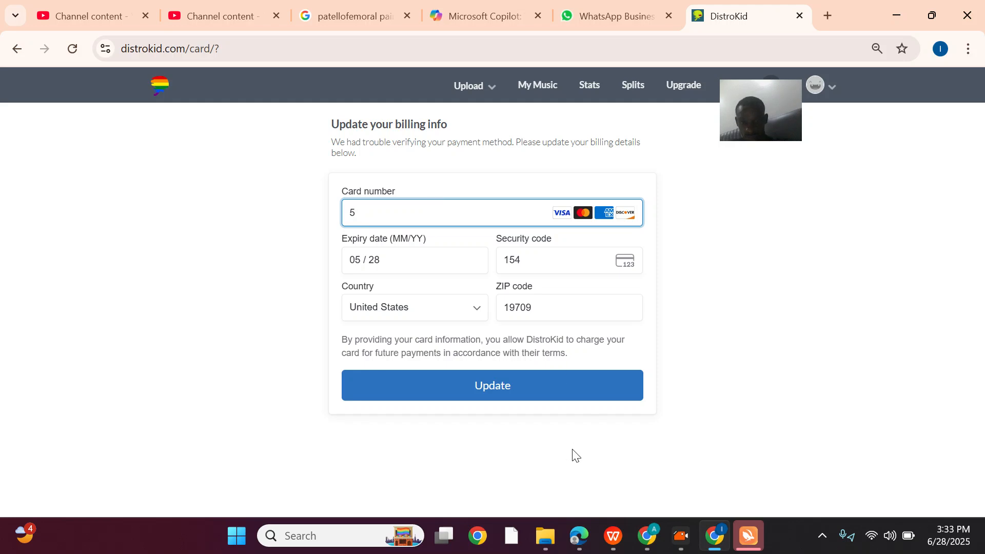
Step: Submit the card update to reach 'Your card has been updated' and head back to My Music
left_click(491, 384)
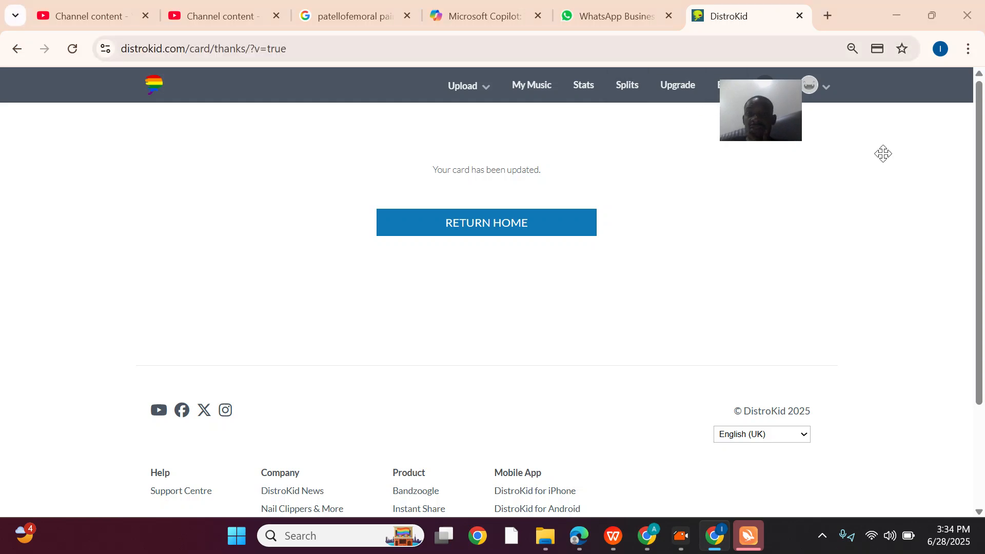
left_click(531, 85)
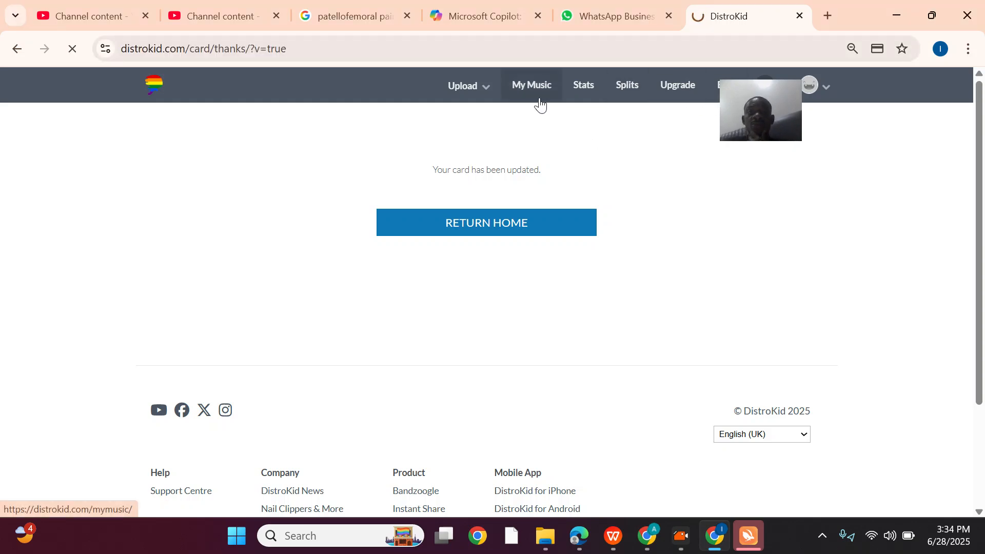